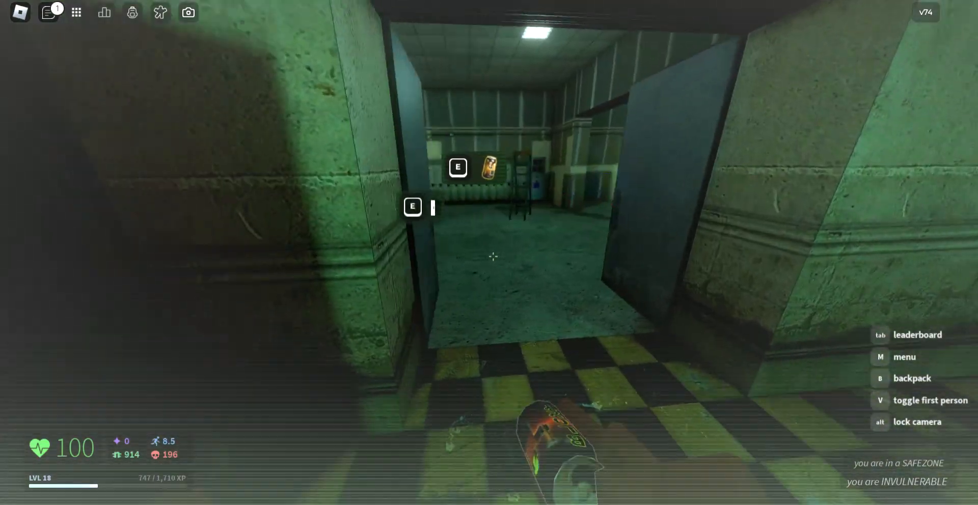
mouse_move(493, 255)
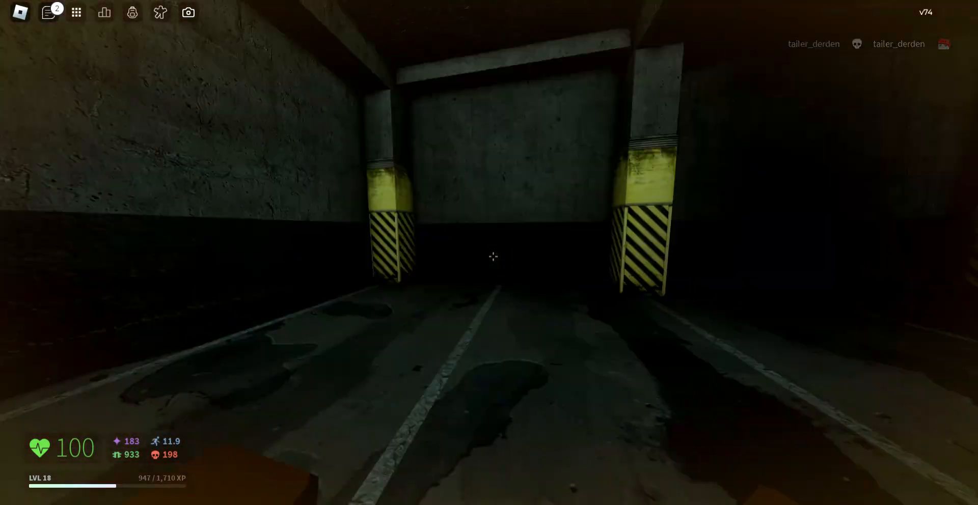
key(w)
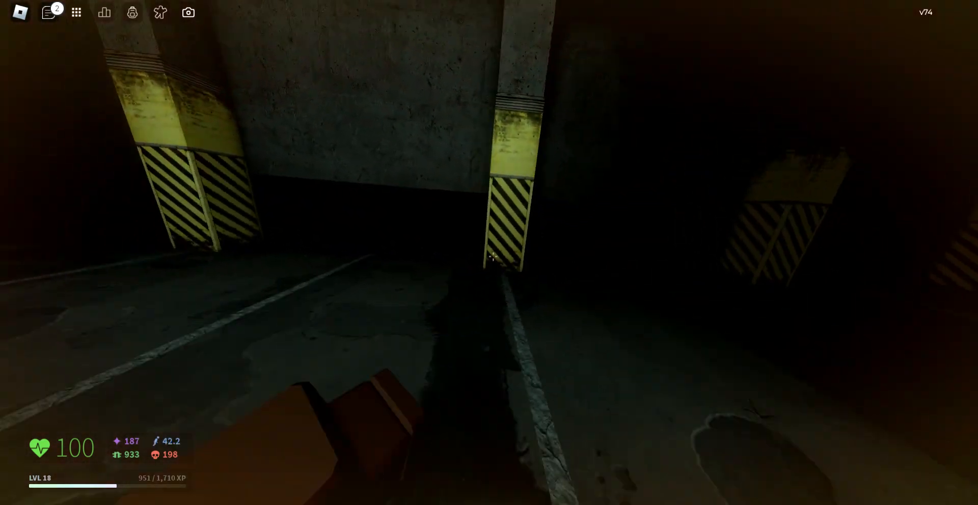
mouse_move(493, 256)
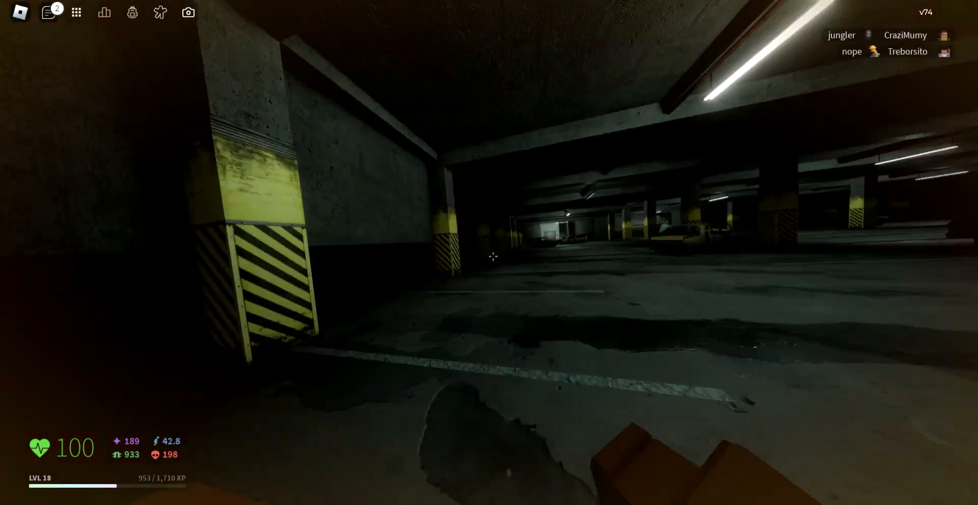